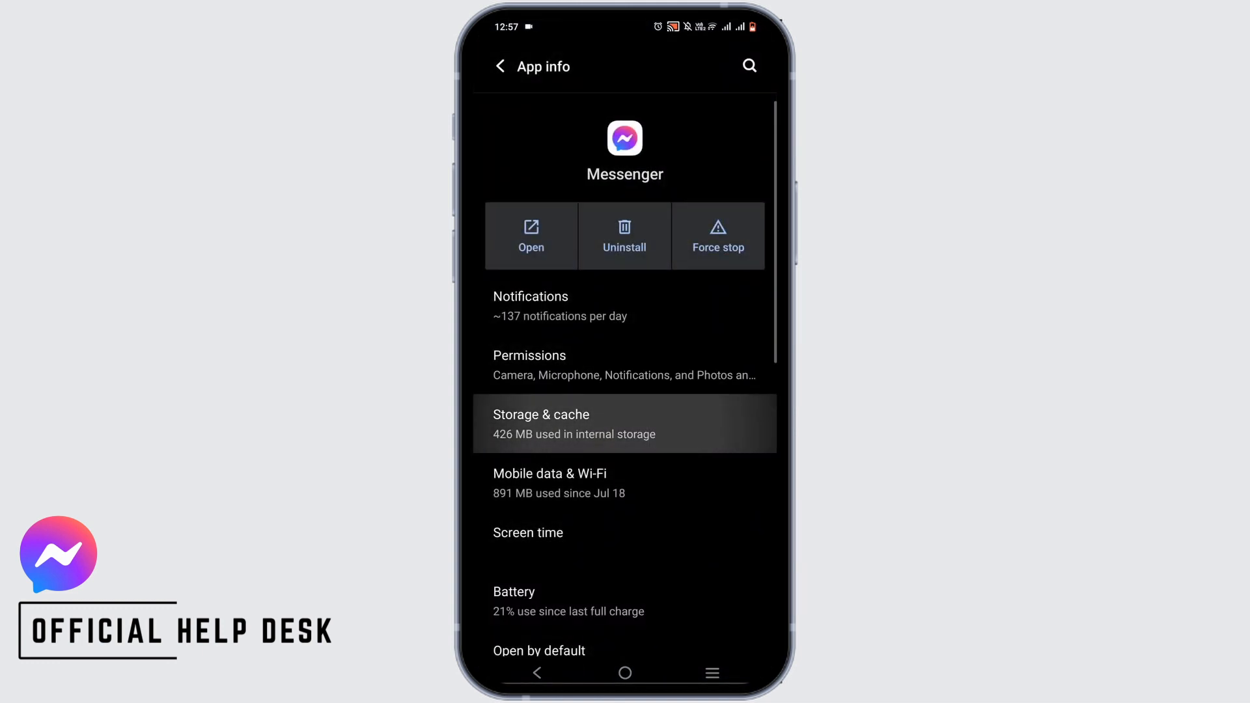
Clear Messenger's cache to 0 B via Storage & cache, then return to its App info page
left_click(541, 423)
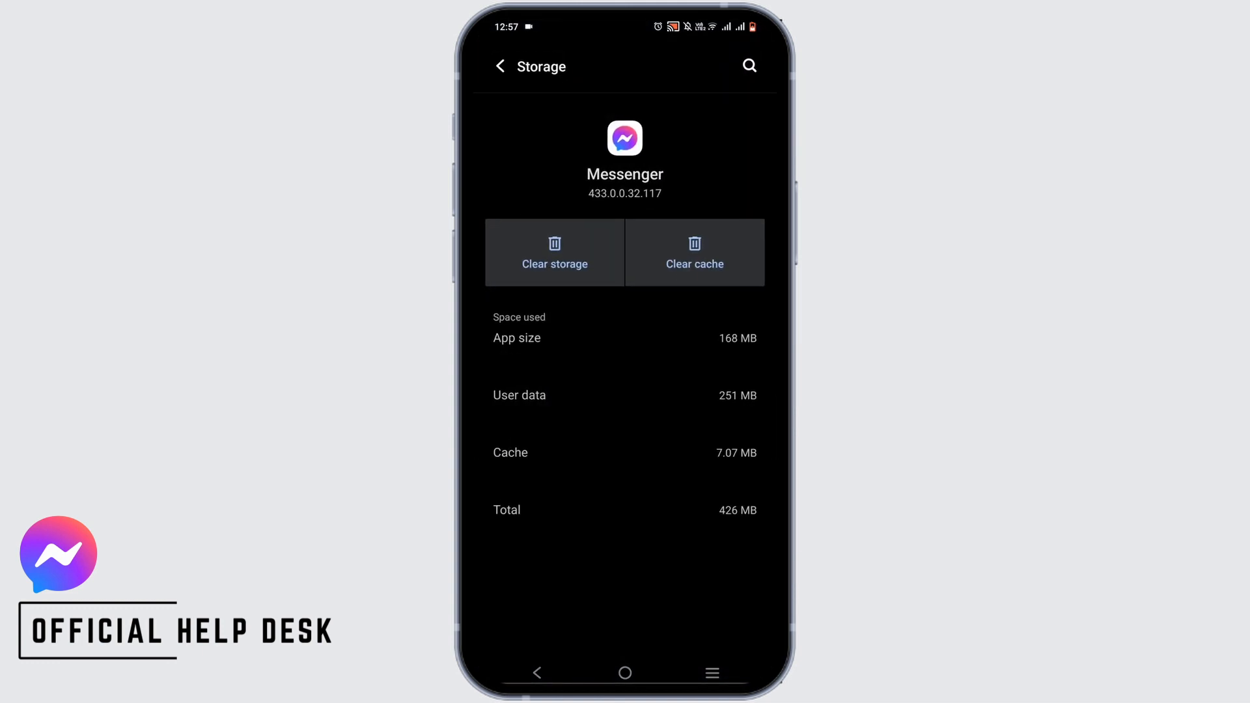
left_click(695, 253)
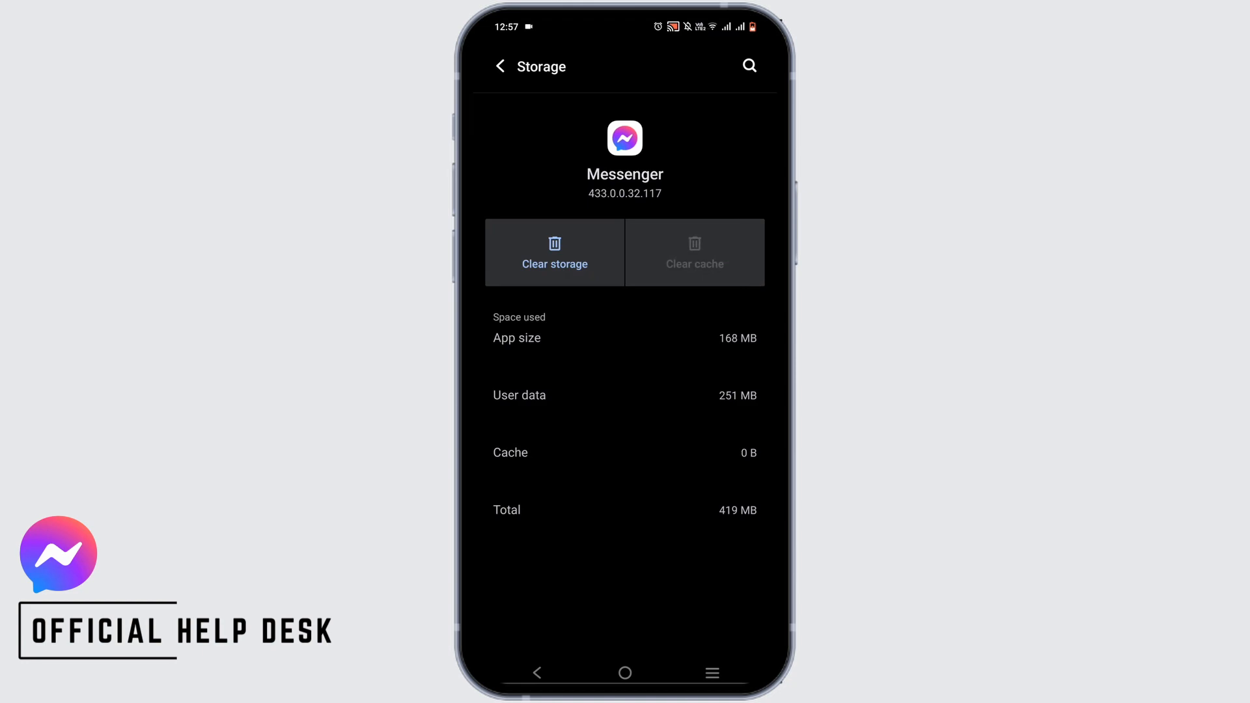
left_click(499, 66)
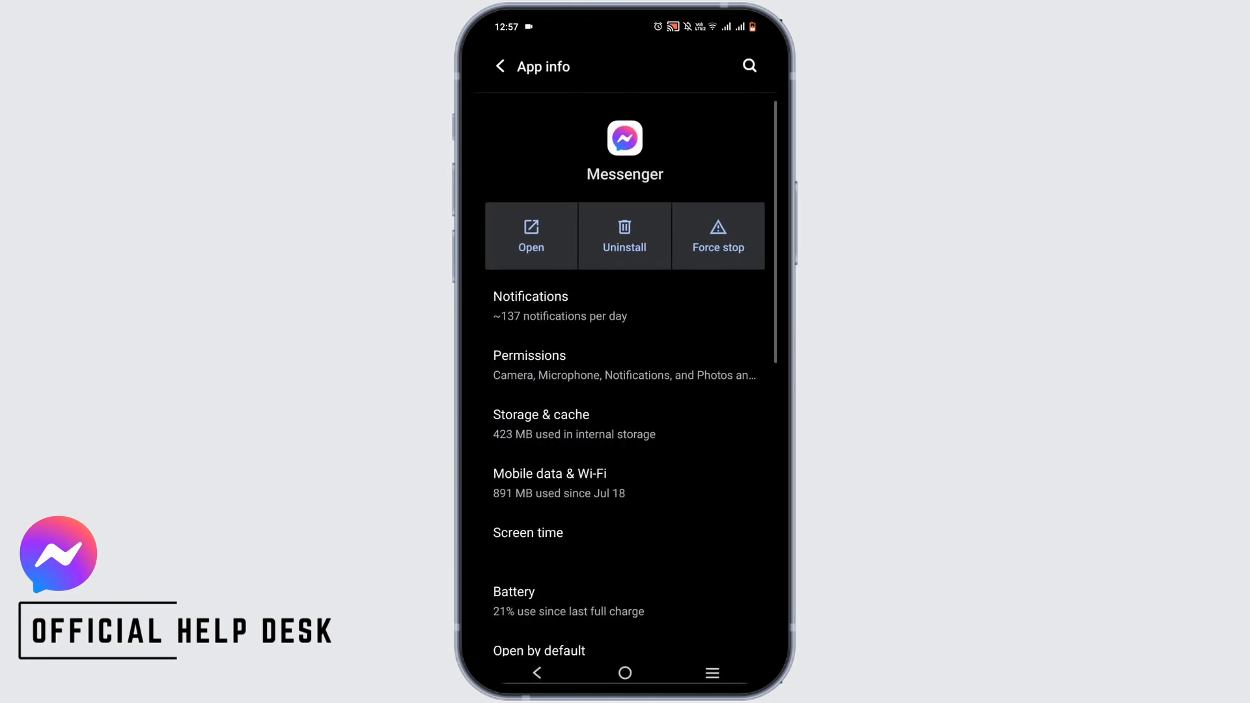